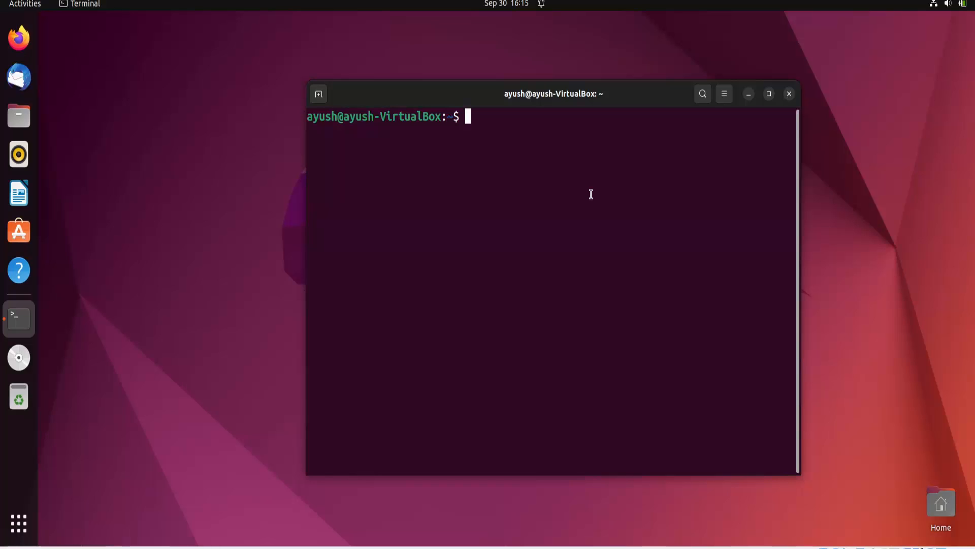
# Create names.txt with cat holding five names: Ayush, Avinash, Harry, Ron, Ami.
pyautogui.write('ca')
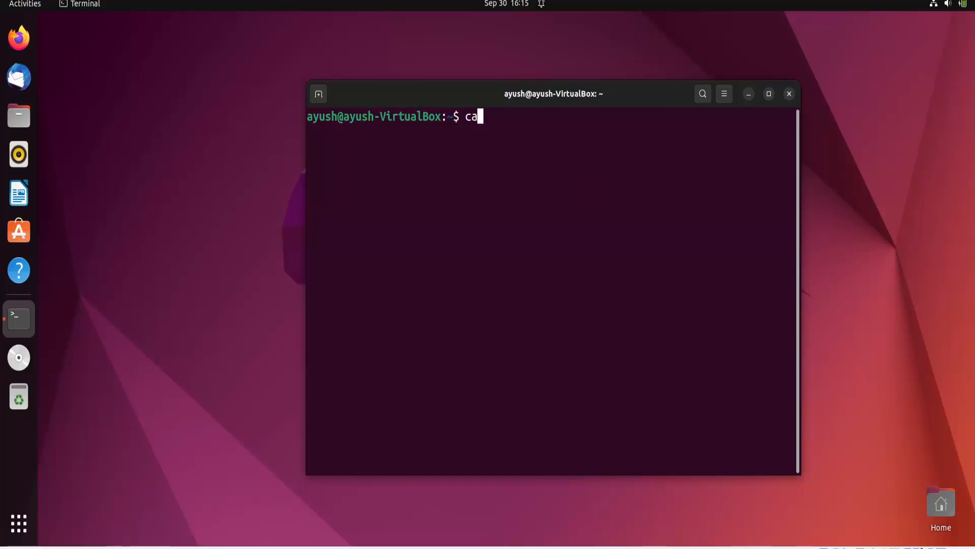
pyautogui.write('t >')
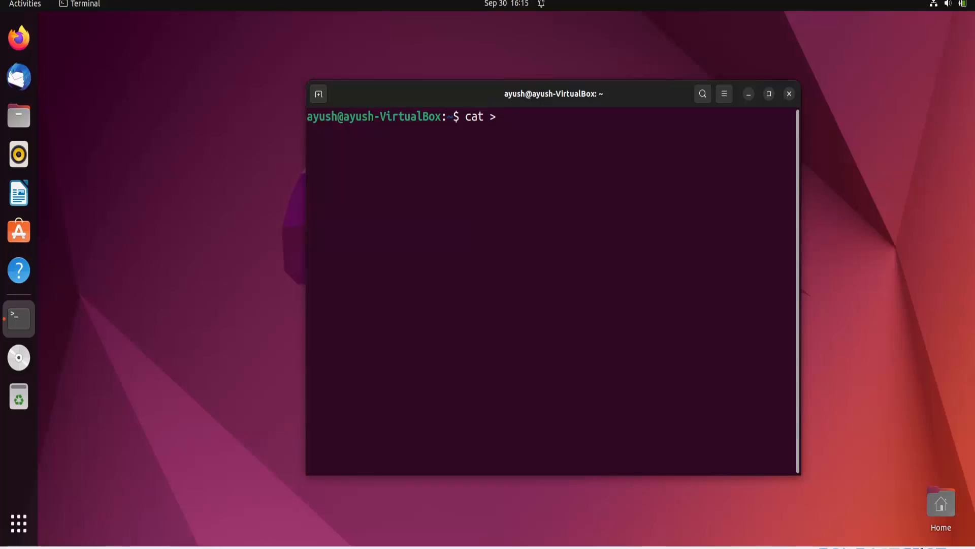
pyautogui.write('names.txt')
pyautogui.write('Ayush')
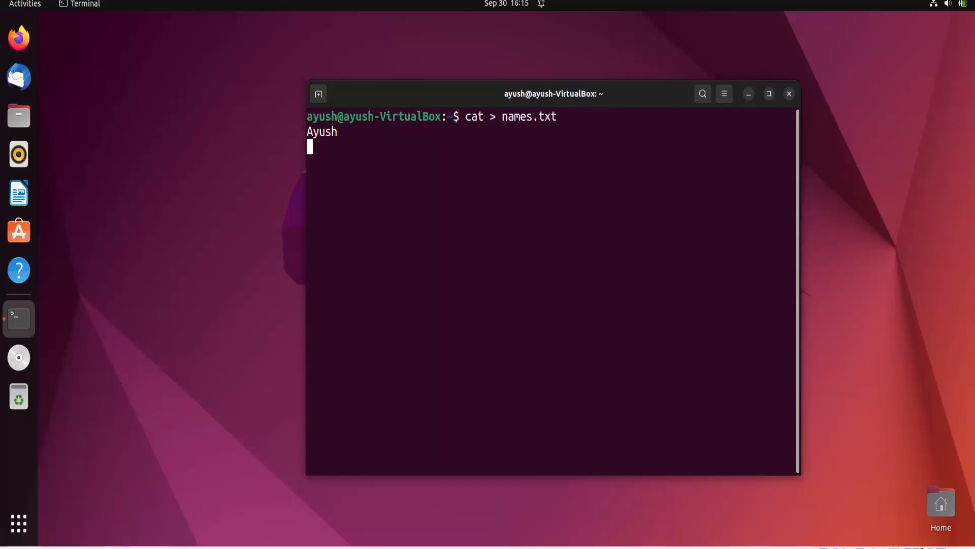
pyautogui.write('Avinash')
pyautogui.write('Harry')
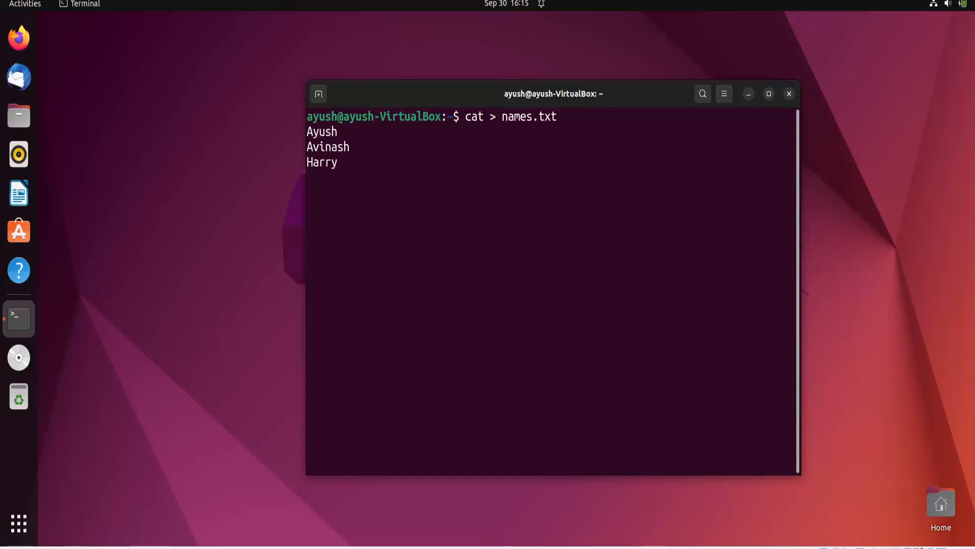
pyautogui.write('Ron')
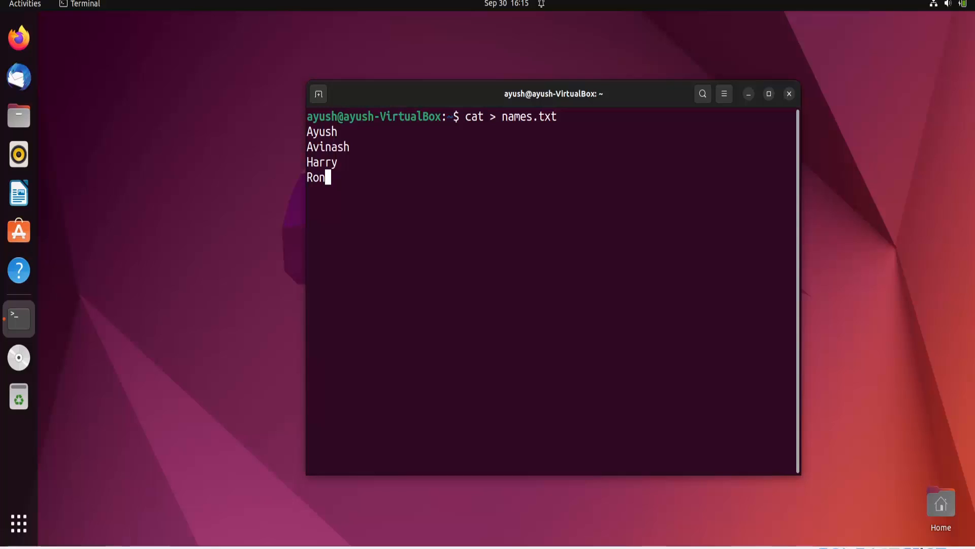
pyautogui.press('Return')
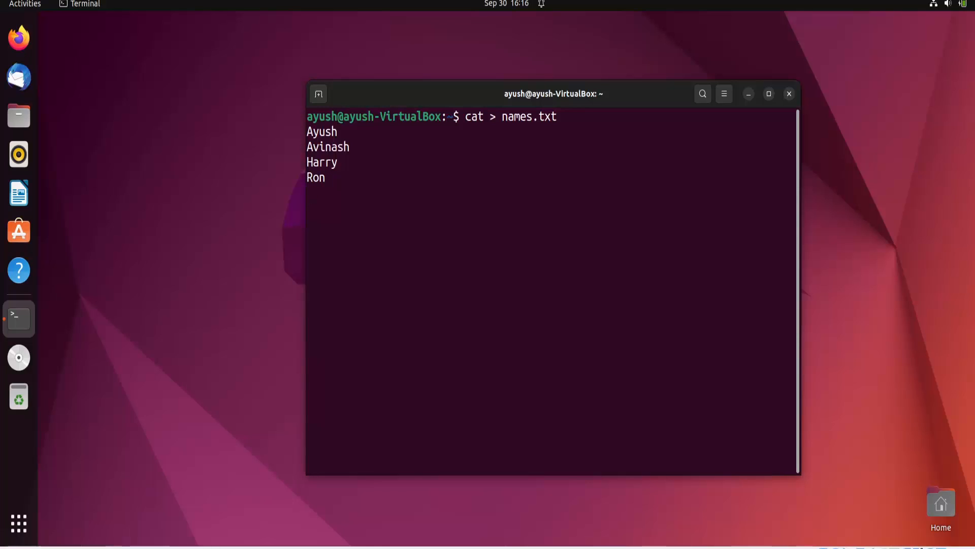
pyautogui.write('A')
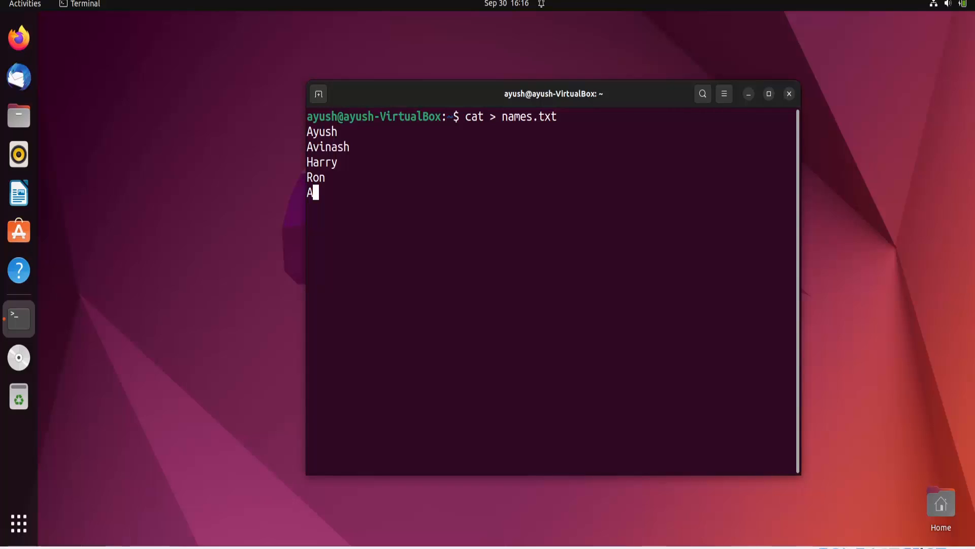
pyautogui.write('mi')
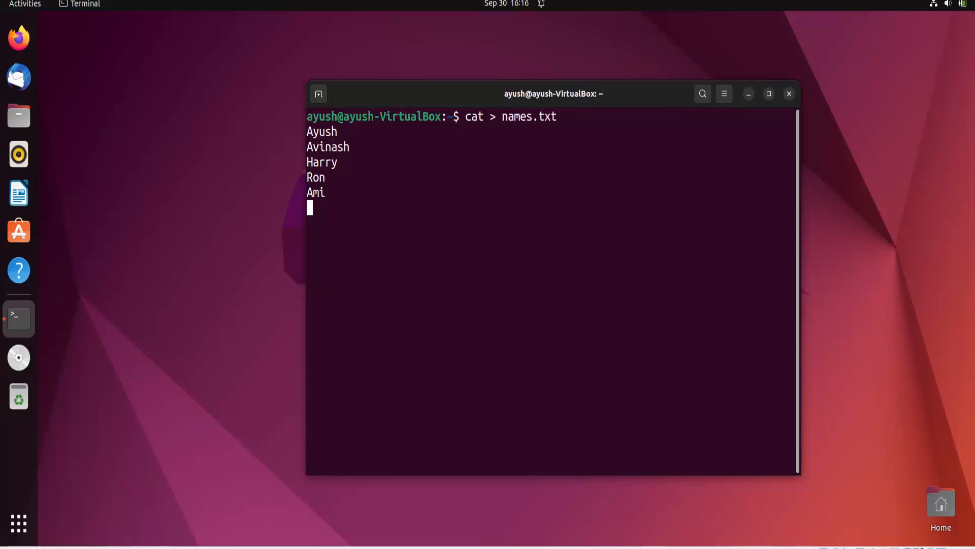
pyautogui.press('ctrl+d')
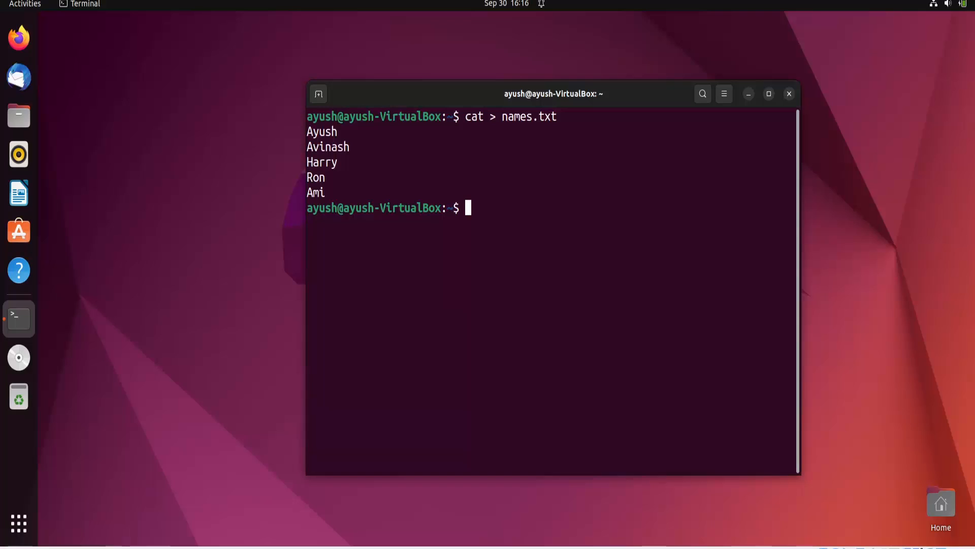
# Print names.txt with cat to confirm its five names.
pyautogui.write('cat names.txt')
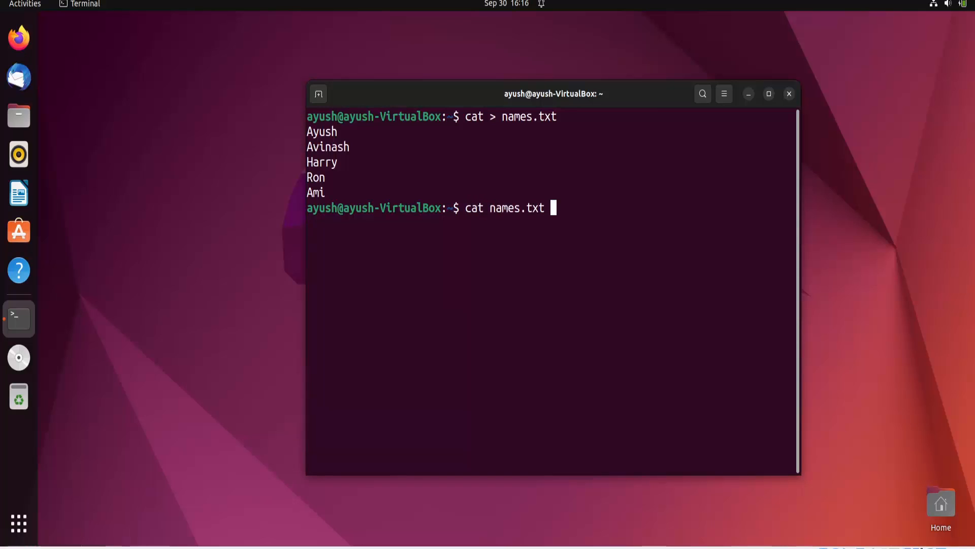
pyautogui.press('Return')
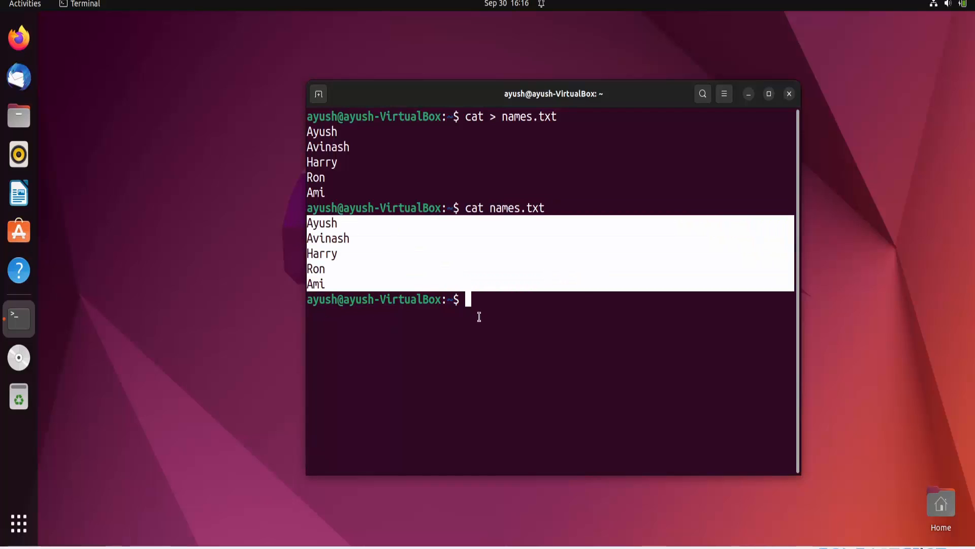
# Run nl on names.txt to list the five names numbered 1 through 5.
pyautogui.write('nl')
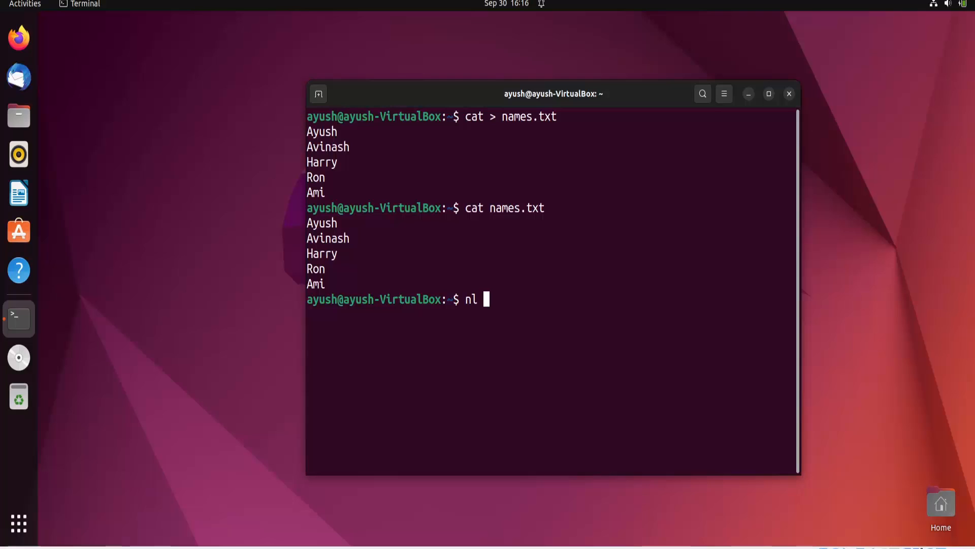
pyautogui.press('Return')
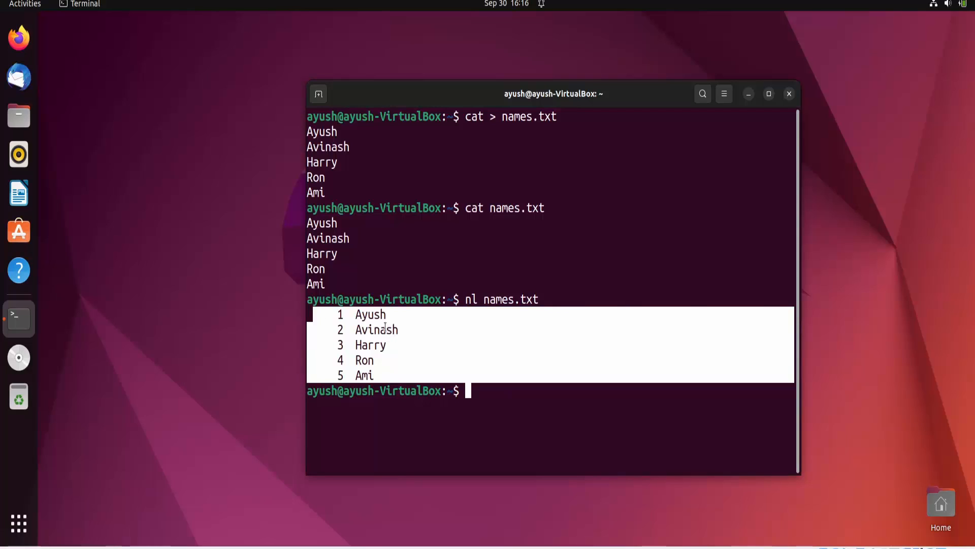
pyautogui.moveTo(413, 370)
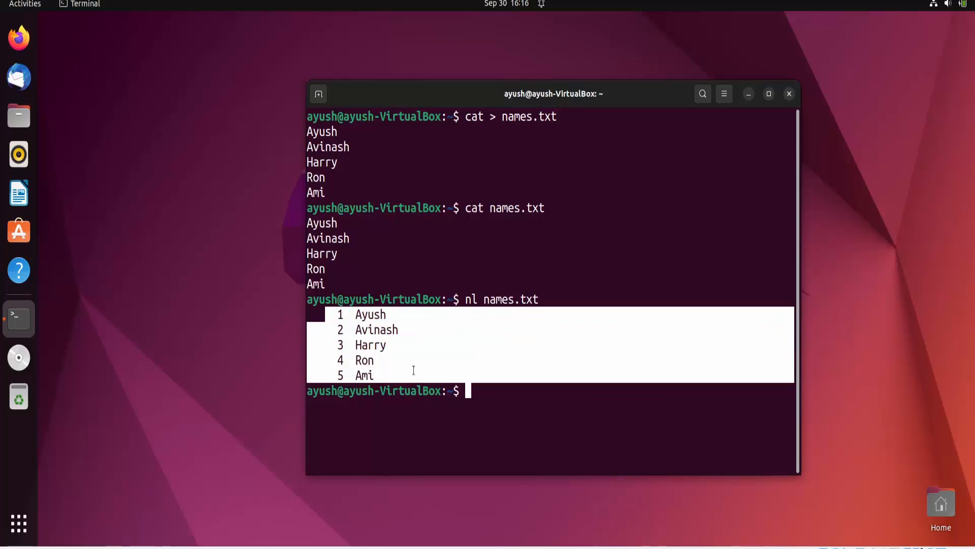
pyautogui.write('cat')
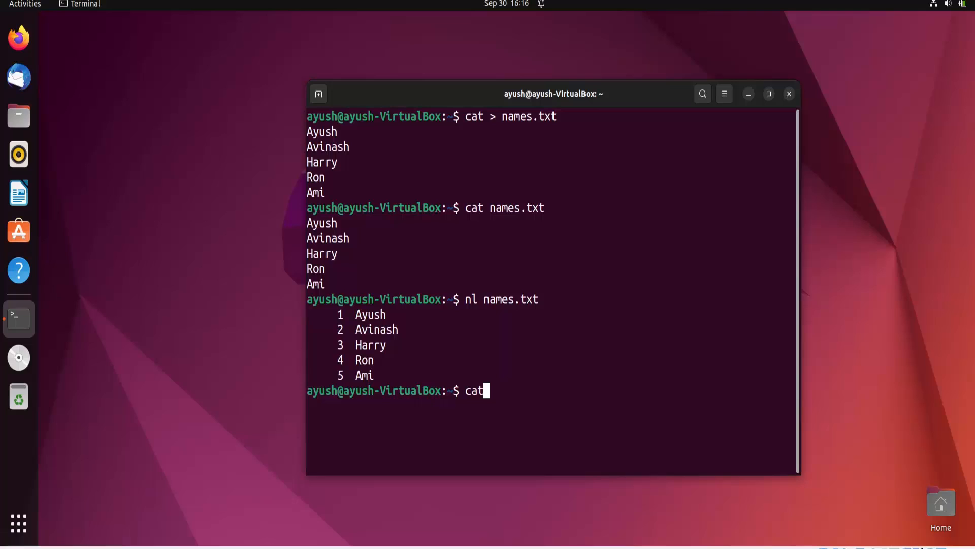
# Write index.html with cat: <body>, <h1>Hello Wolrd</h1>, </body> on separate lines.
pyautogui.write('> index.html')
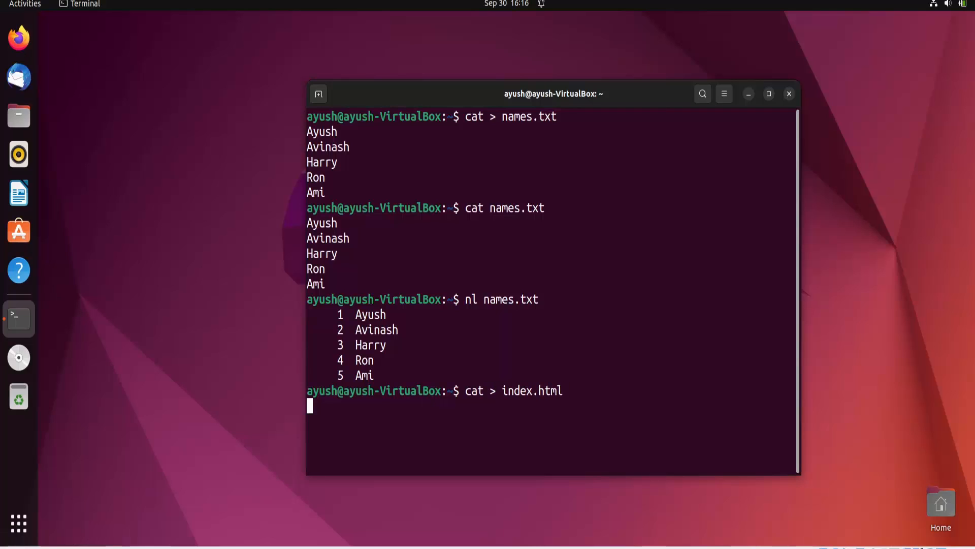
pyautogui.write('<body>')
pyautogui.write('<h')
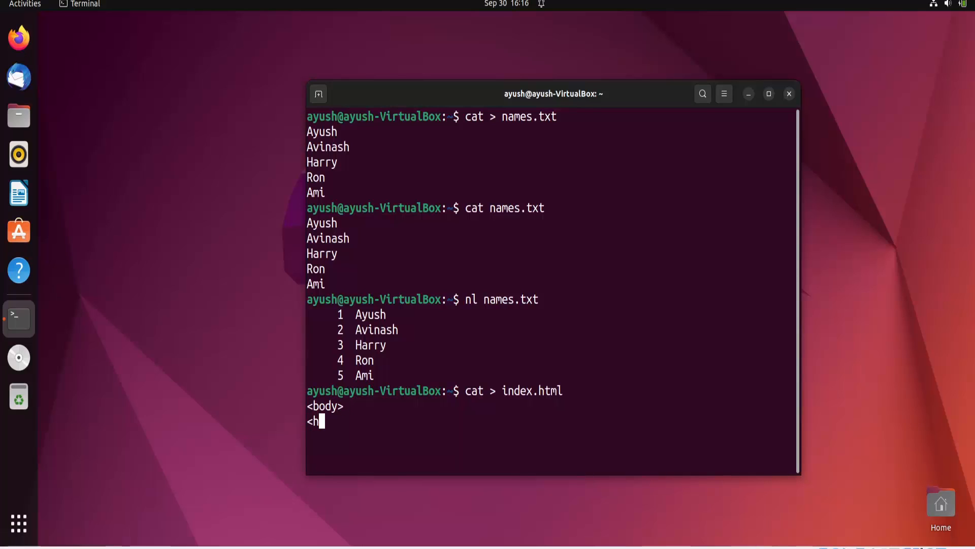
pyautogui.write('1>Hello')
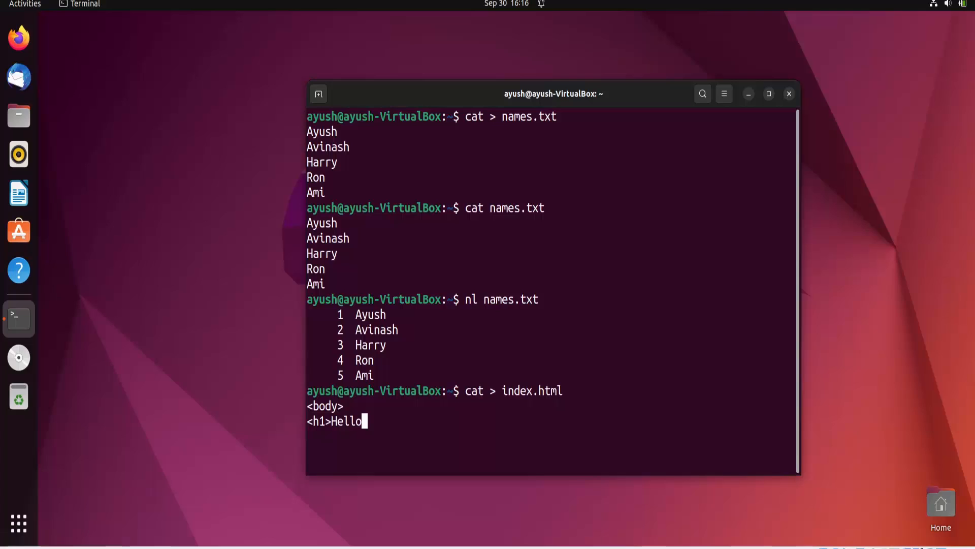
pyautogui.write('Wolrd</h1>')
pyautogui.write('</body>')
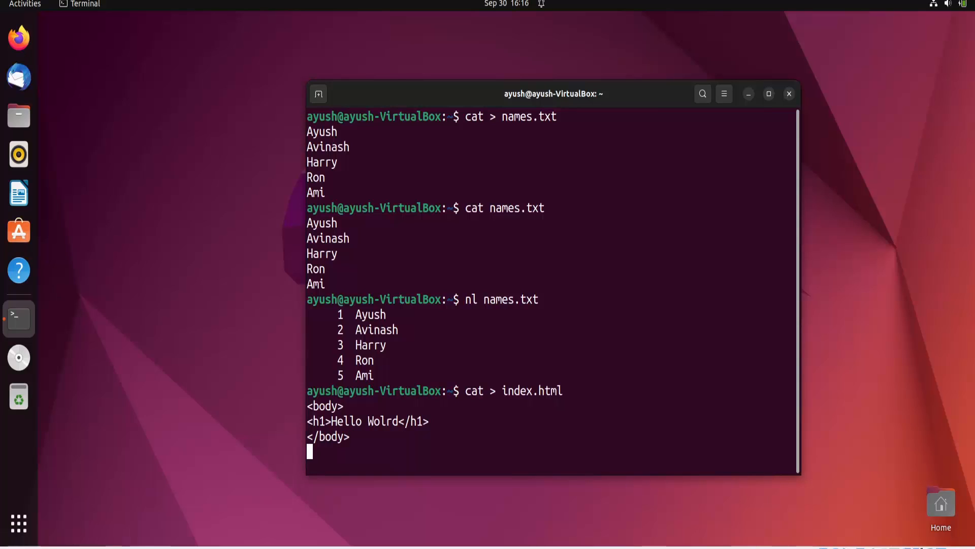
pyautogui.write('z')
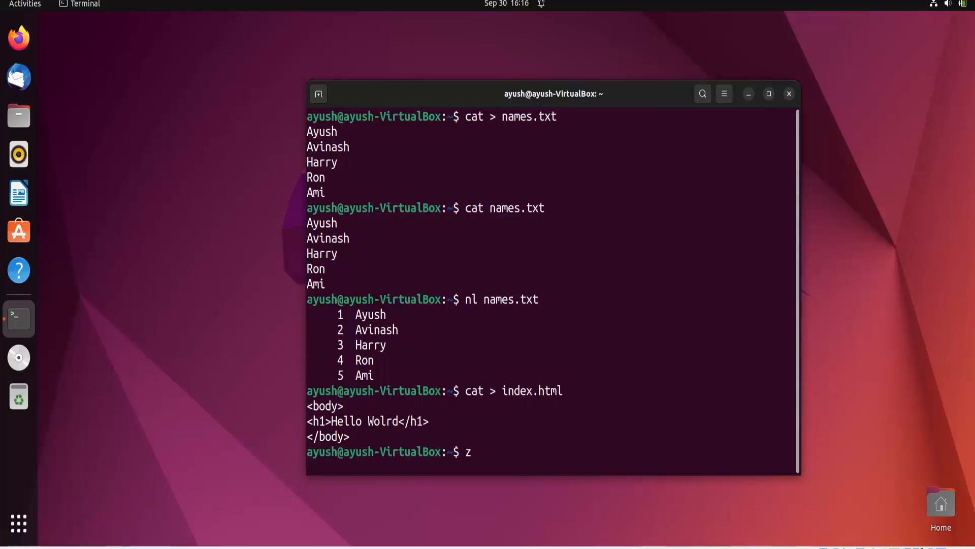
# Wipe earlier commands and output to a fresh prompt, then type clear.
pyautogui.write('at index.html')
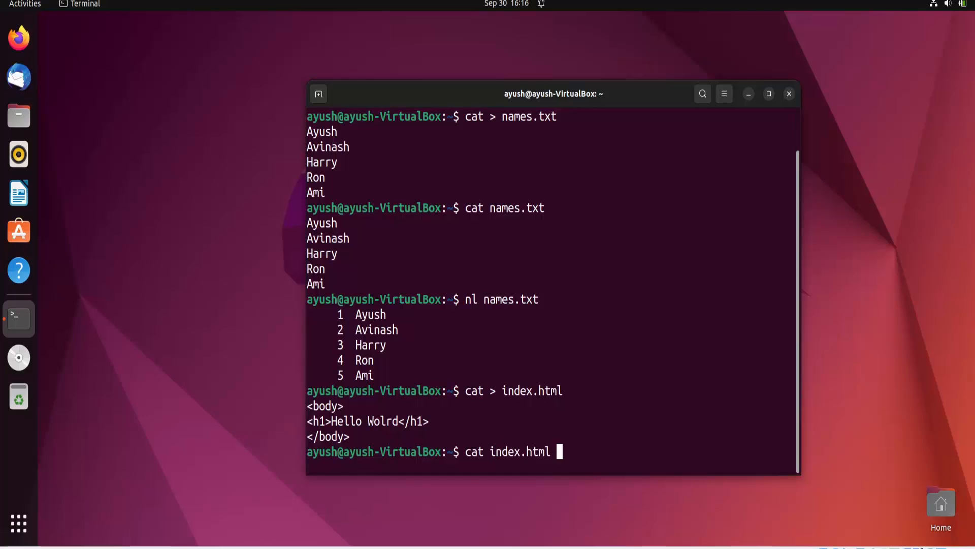
pyautogui.press('Return')
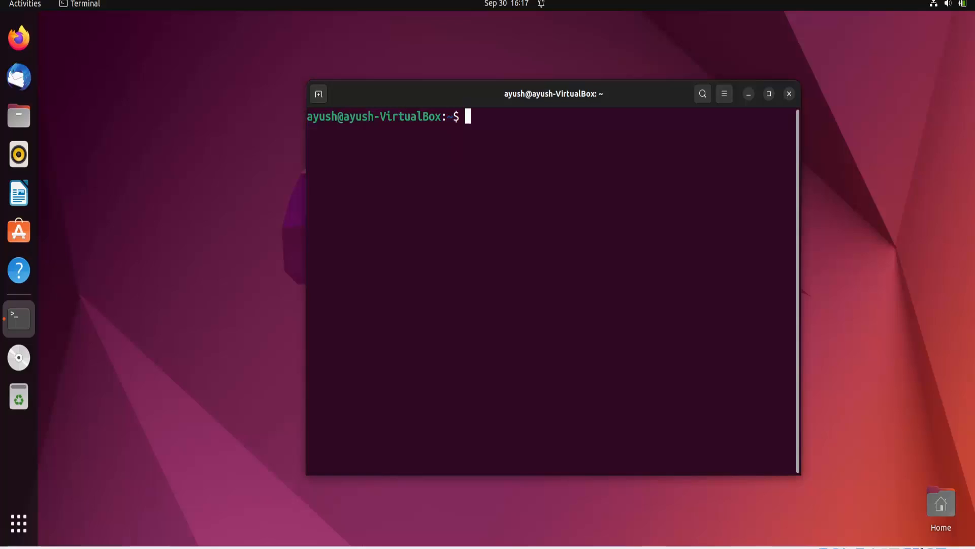
pyautogui.write('cat index.html')
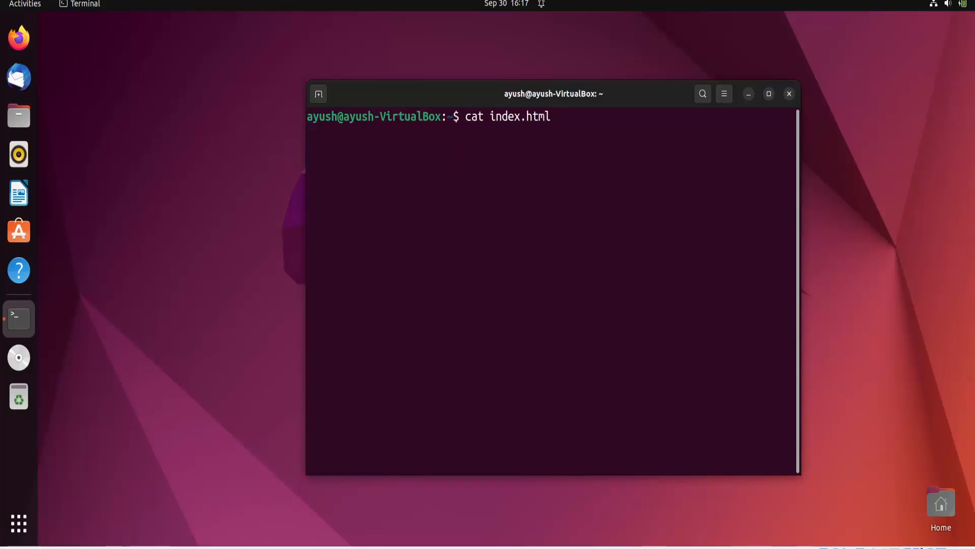
pyautogui.write('clear')
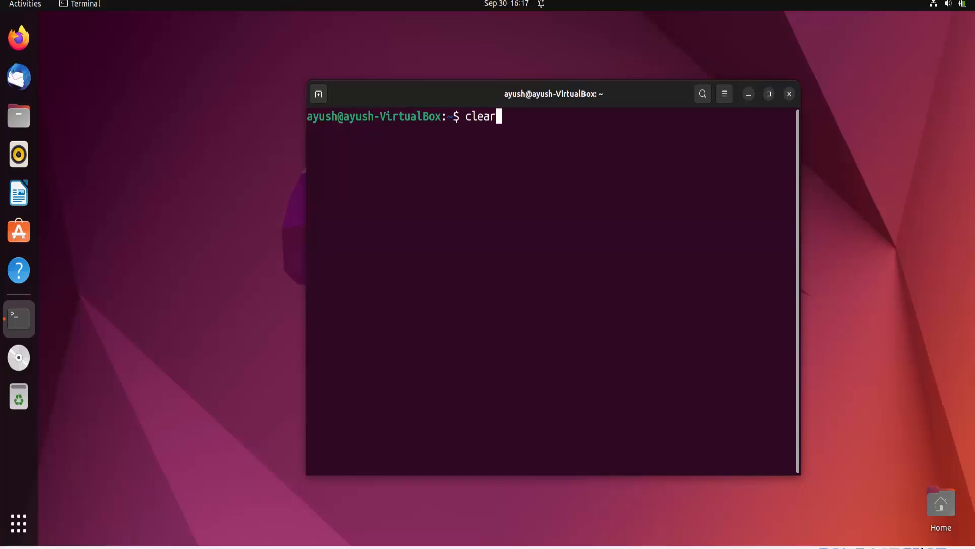
# Empty the screen and run nl on index.html to number its three lines.
pyautogui.press('BackSpace')
pyautogui.write('nl index.html')
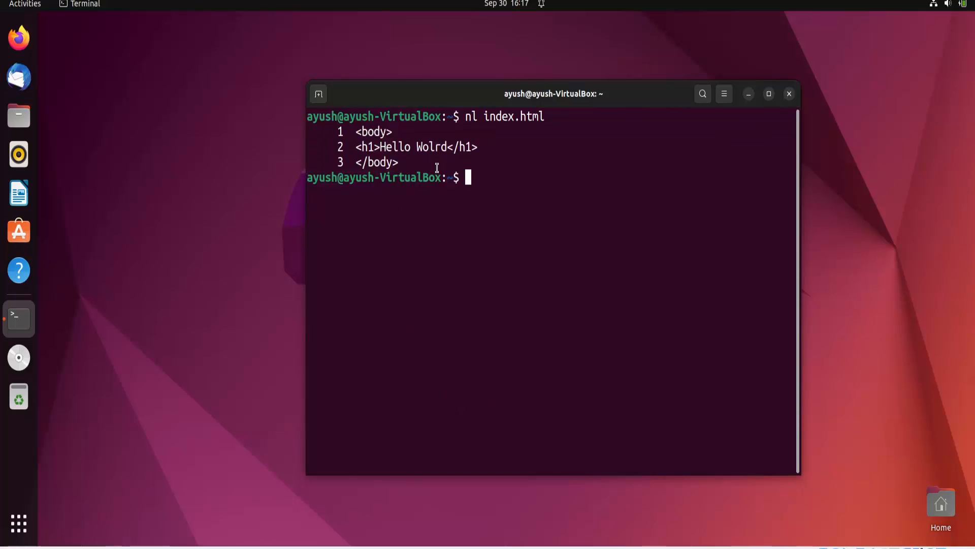
pyautogui.moveTo(502, 176)
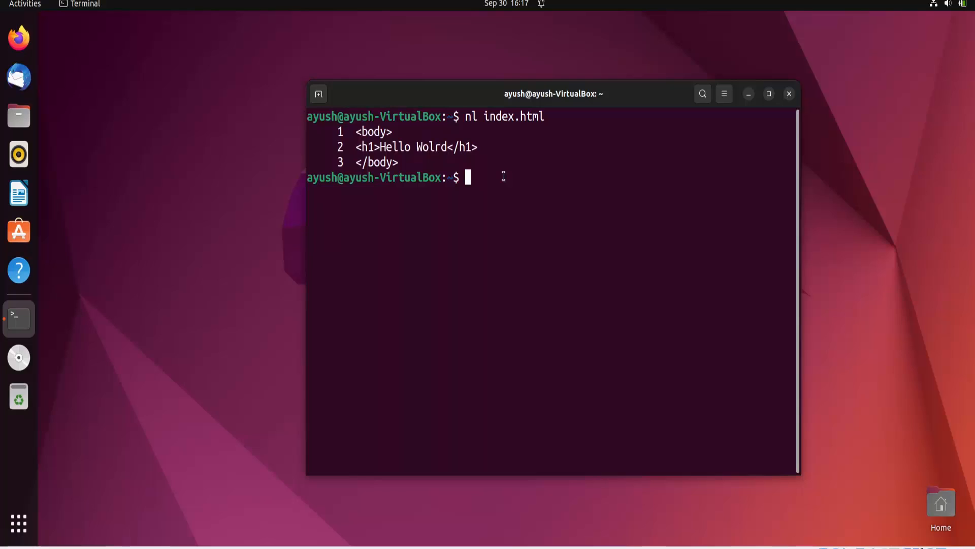
pyautogui.moveTo(641, 458)
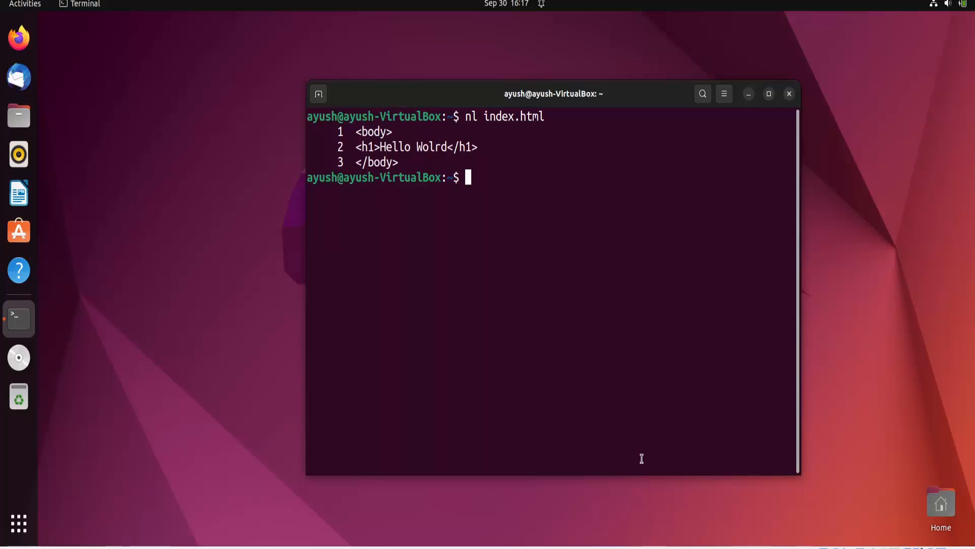